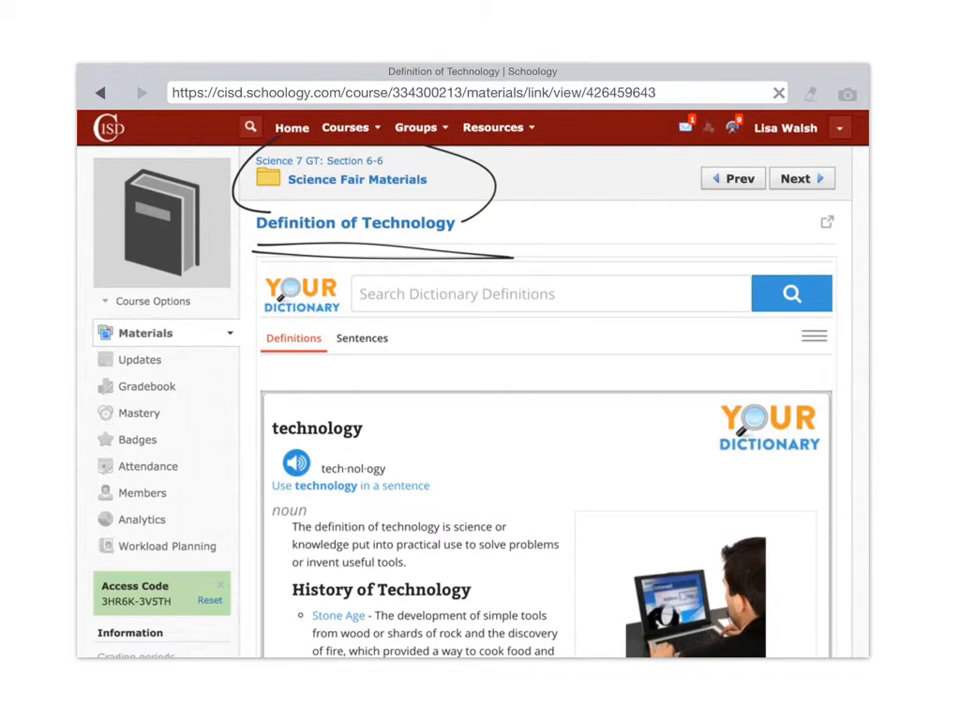
Advance to the next material, the 'Examples of Technology' article with the electric unicycle.
click(800, 180)
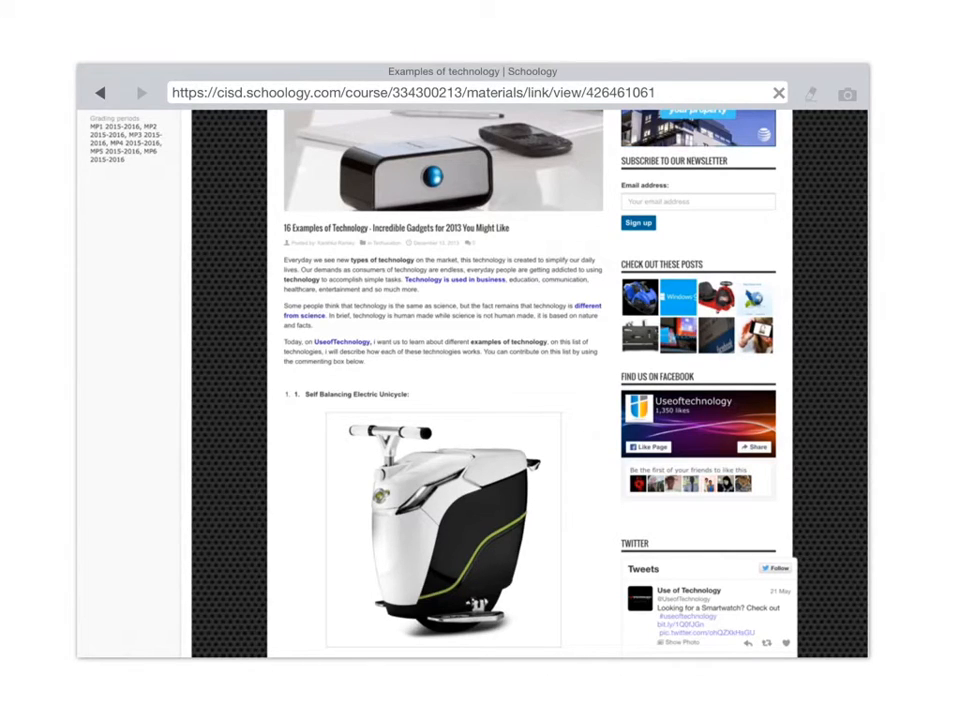
Scroll past the unicycle to the Long Reach Lotion Applicator photo and description.
scroll(down, 3)
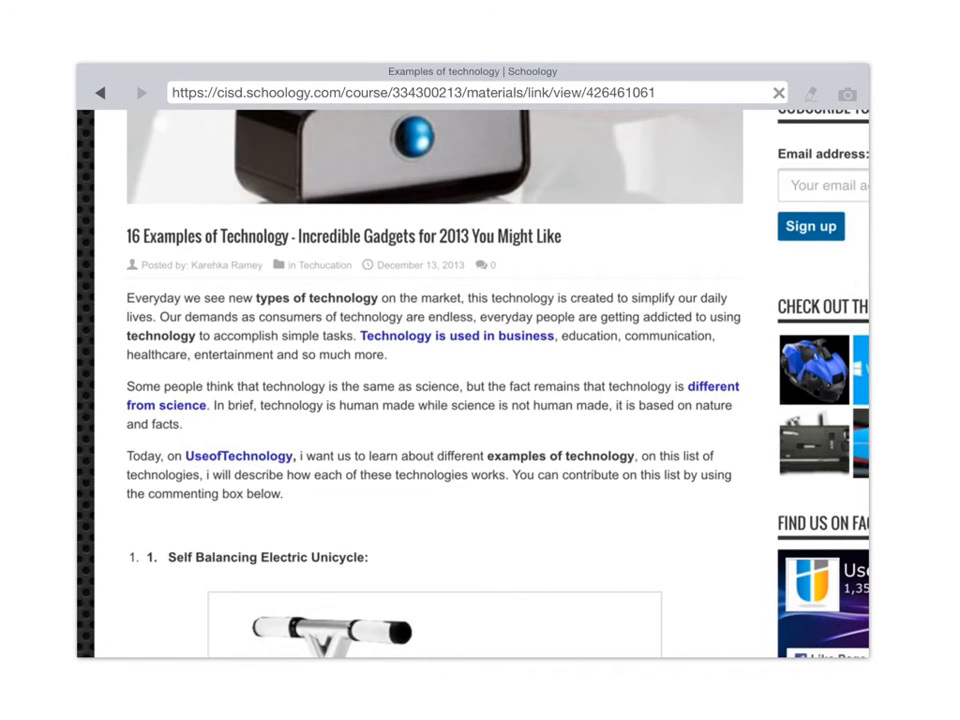
scroll(down, 3)
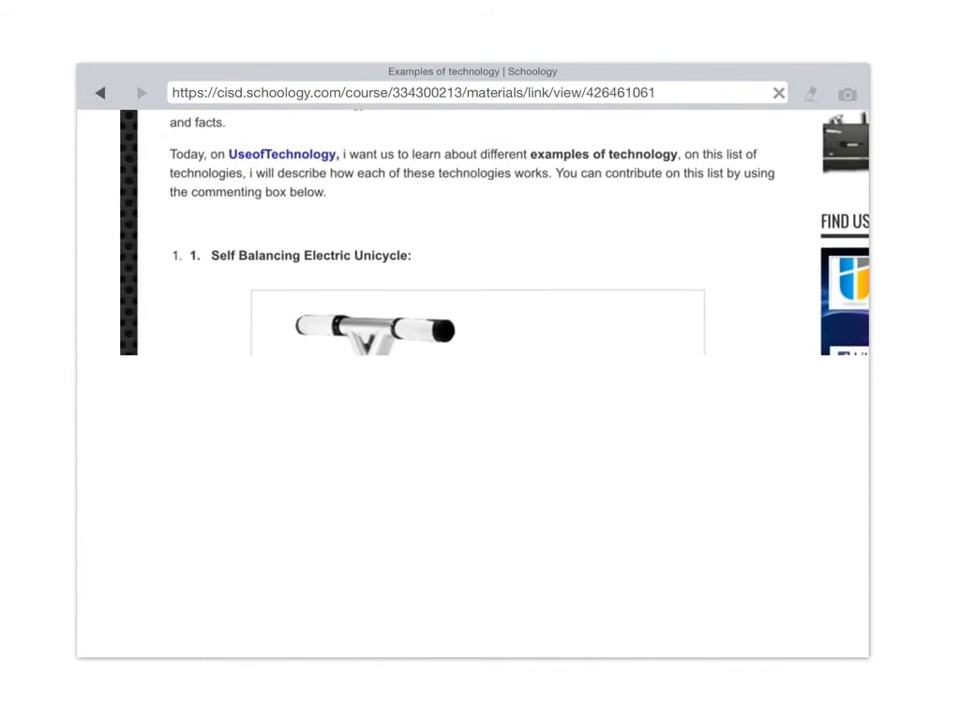
scroll(down, 3)
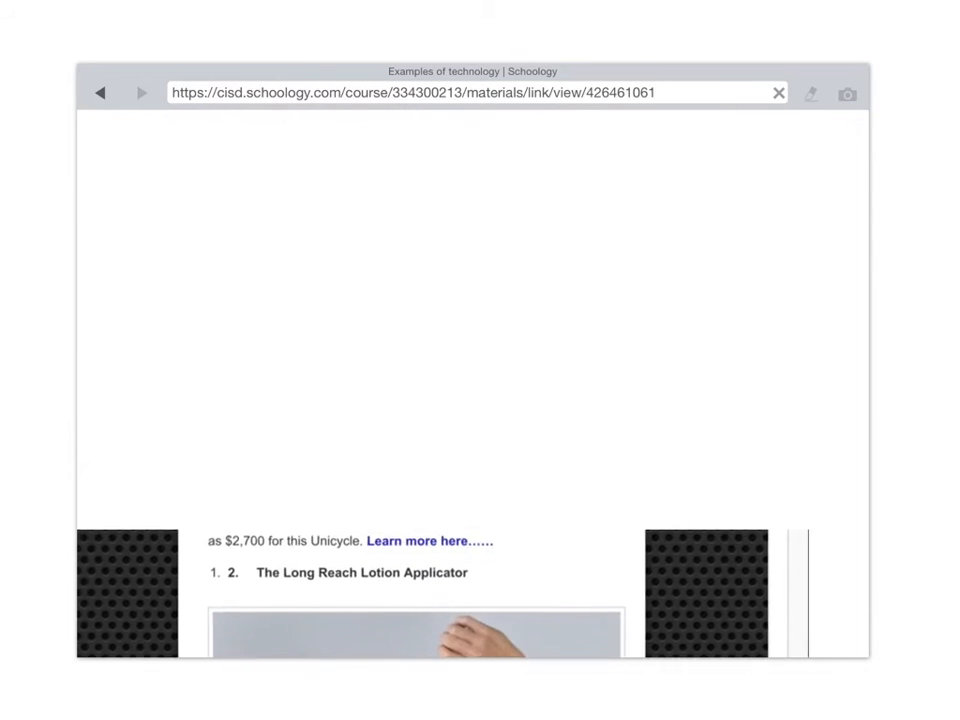
scroll(down, 3)
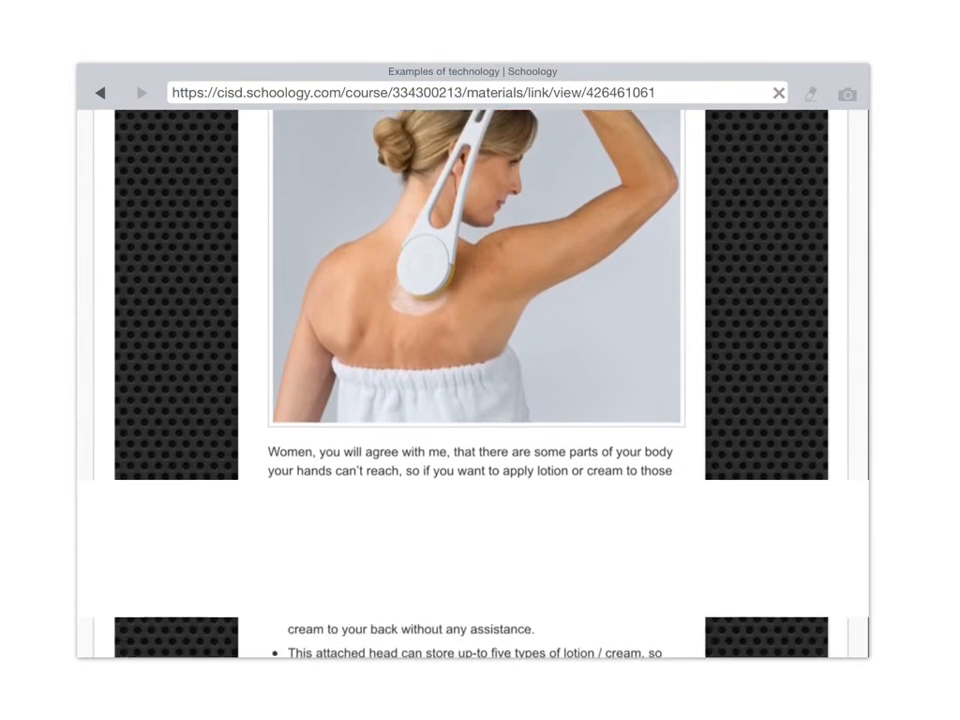
Scroll through the Single Handed Barber to the Dog Activated Outdoor Fountain example.
scroll(down, 3)
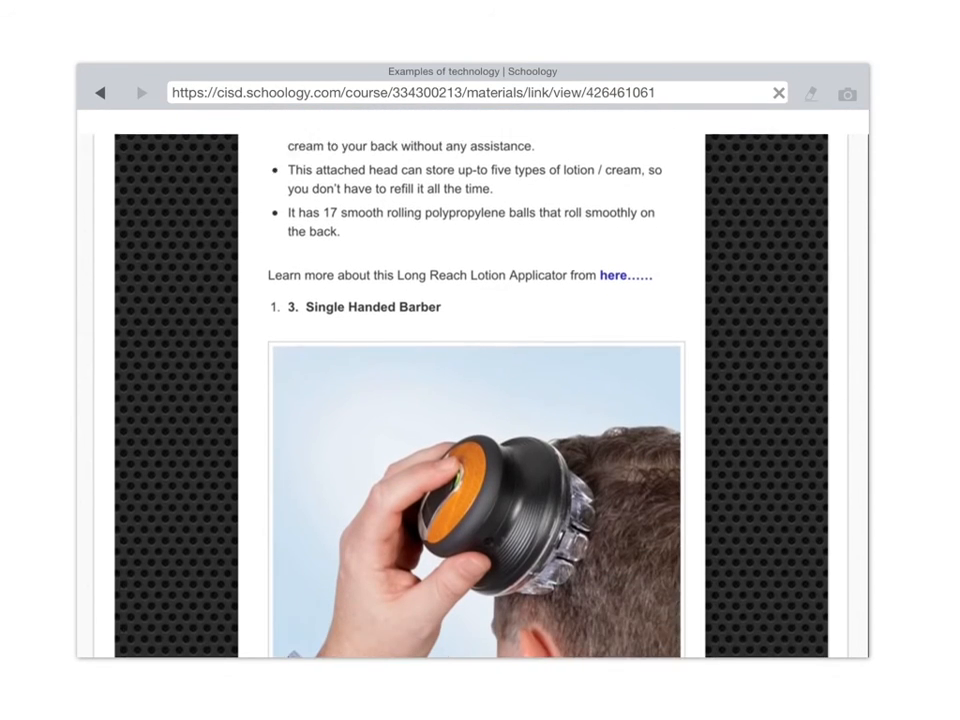
scroll(down, 3)
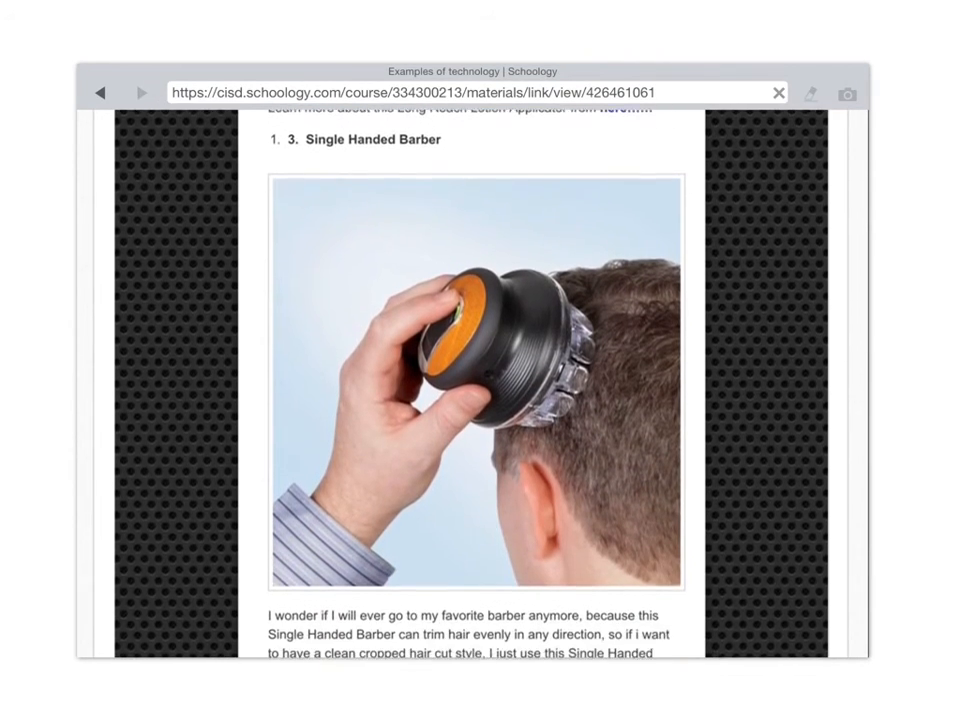
scroll(down, 3)
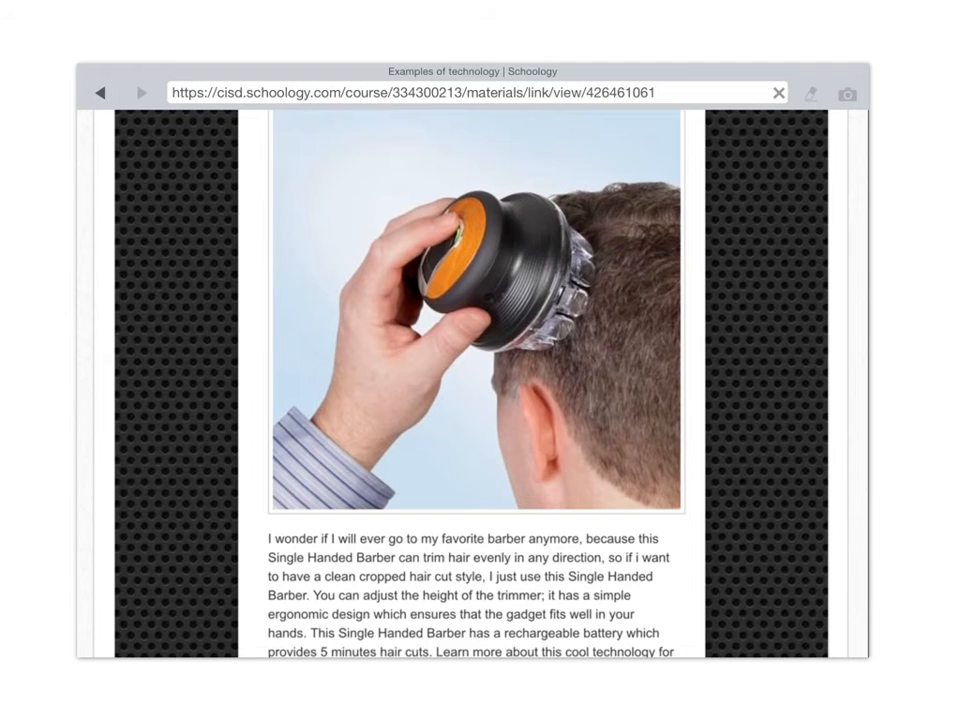
scroll(down, 3)
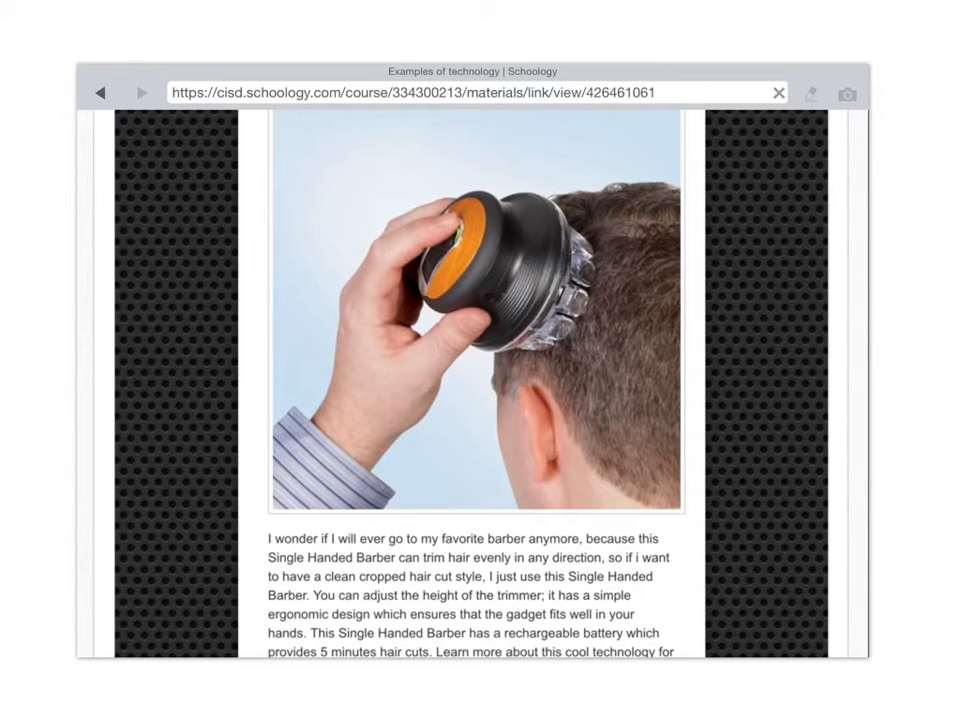
scroll(down, 3)
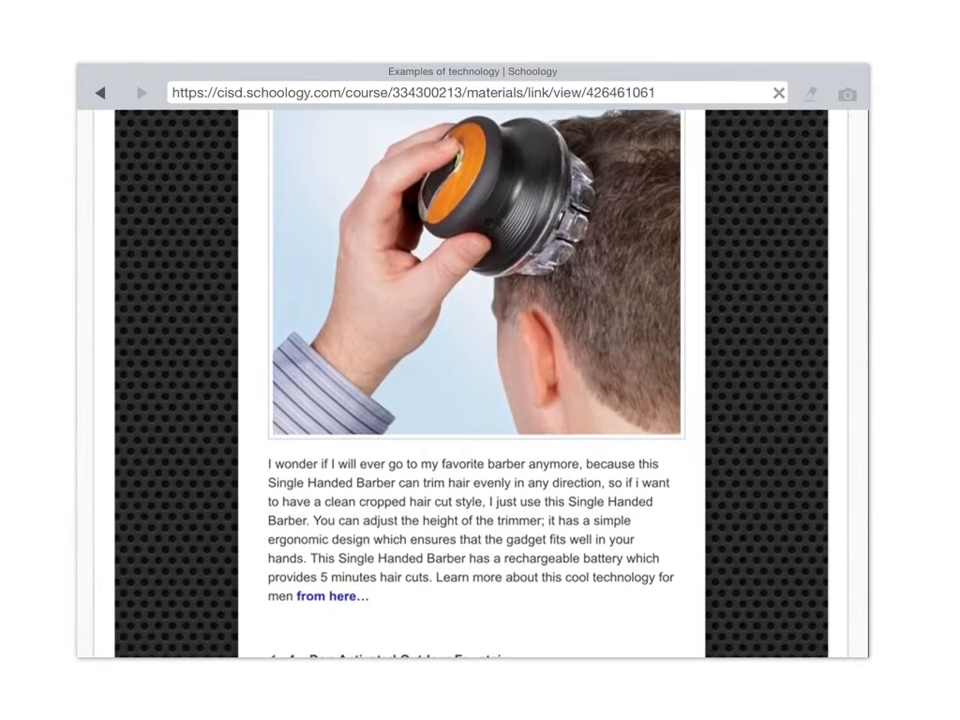
scroll(down, 3)
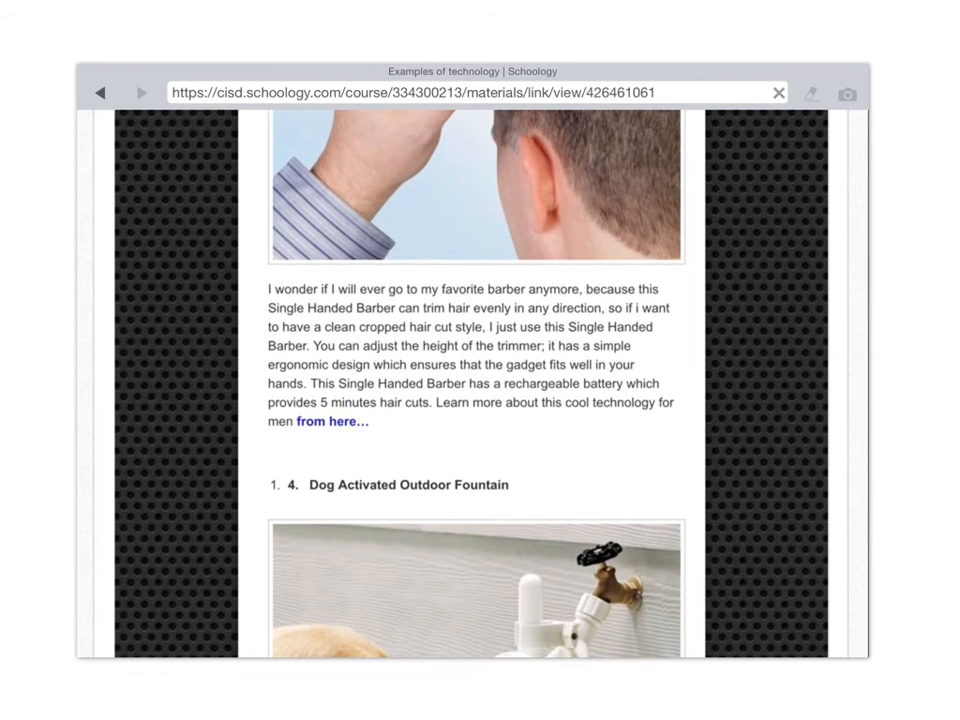
scroll(down, 3)
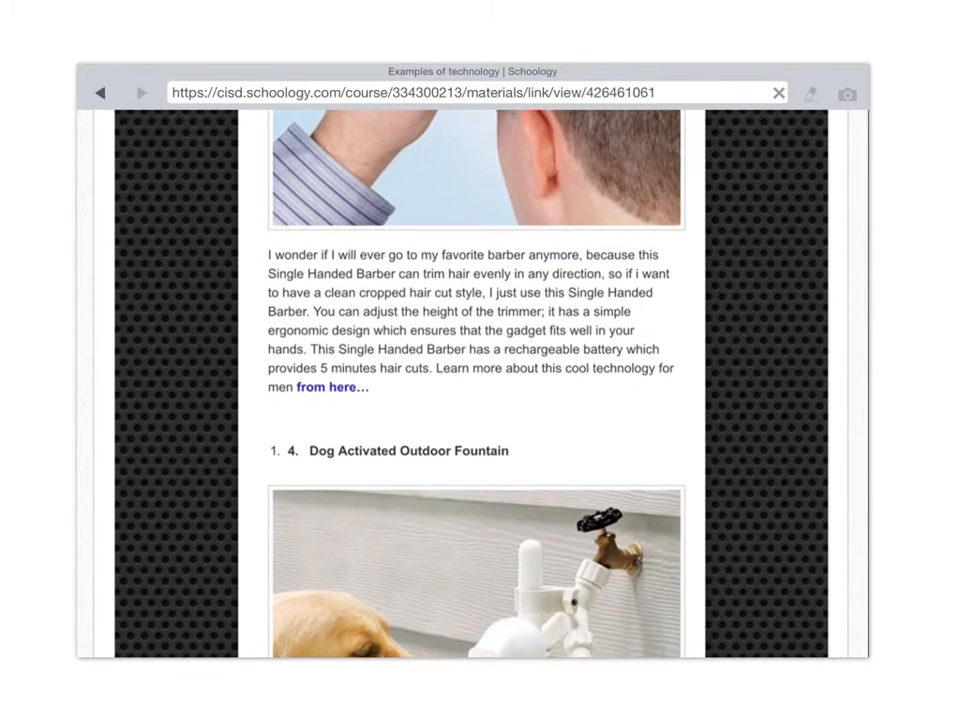
scroll(down, 3)
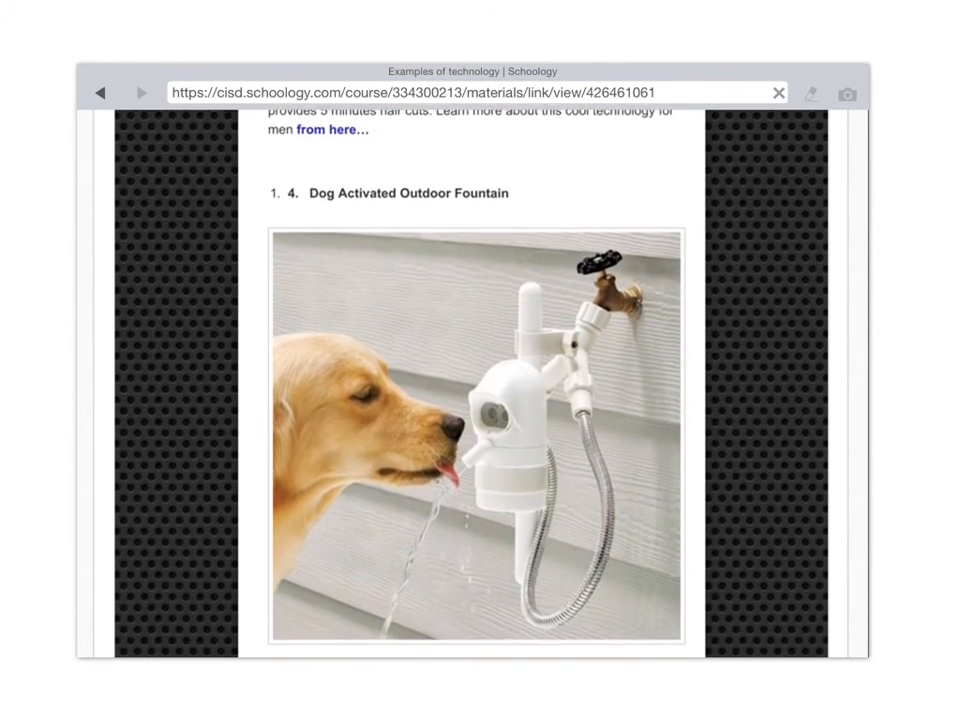
scroll(down, 3)
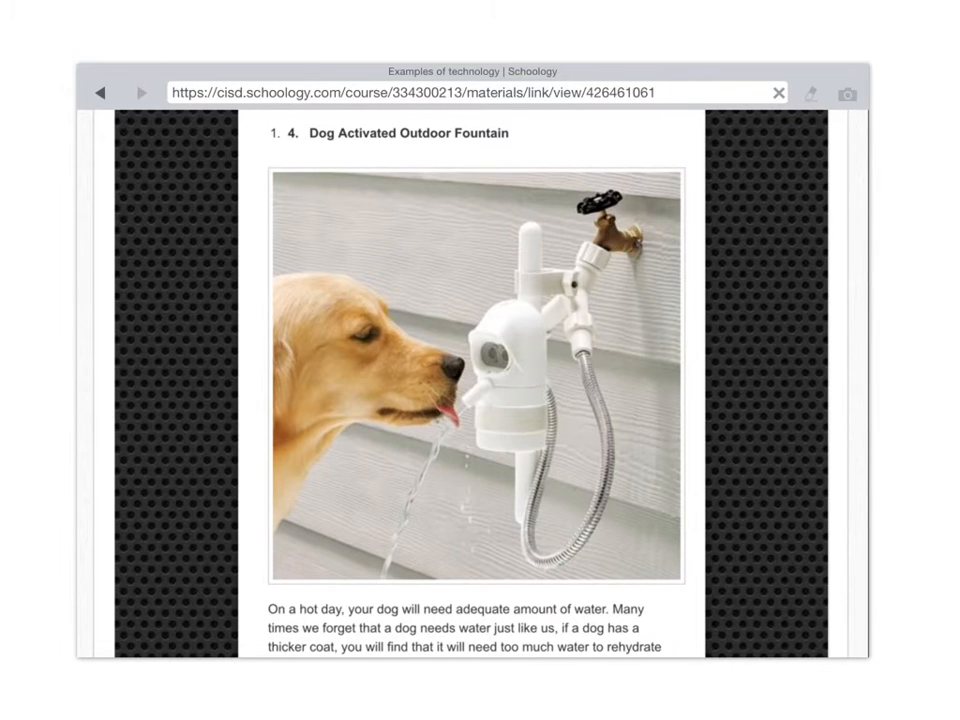
Scroll past the Transparent Canoe Kayak and Home HeartCheck to the iPad Flash Drive example.
scroll(down, 3)
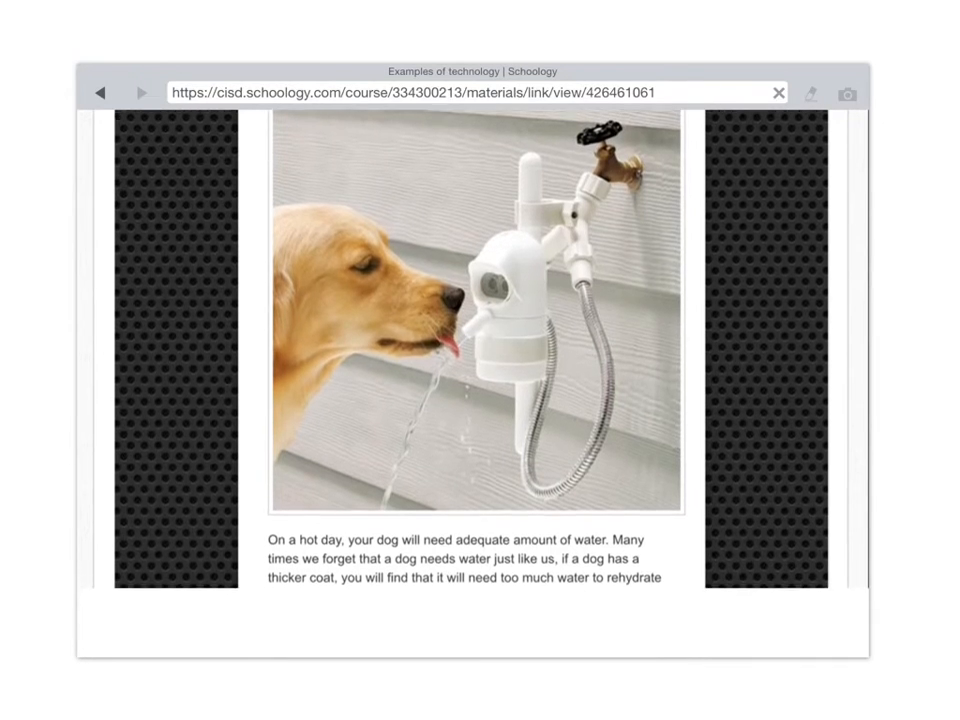
scroll(down, 3)
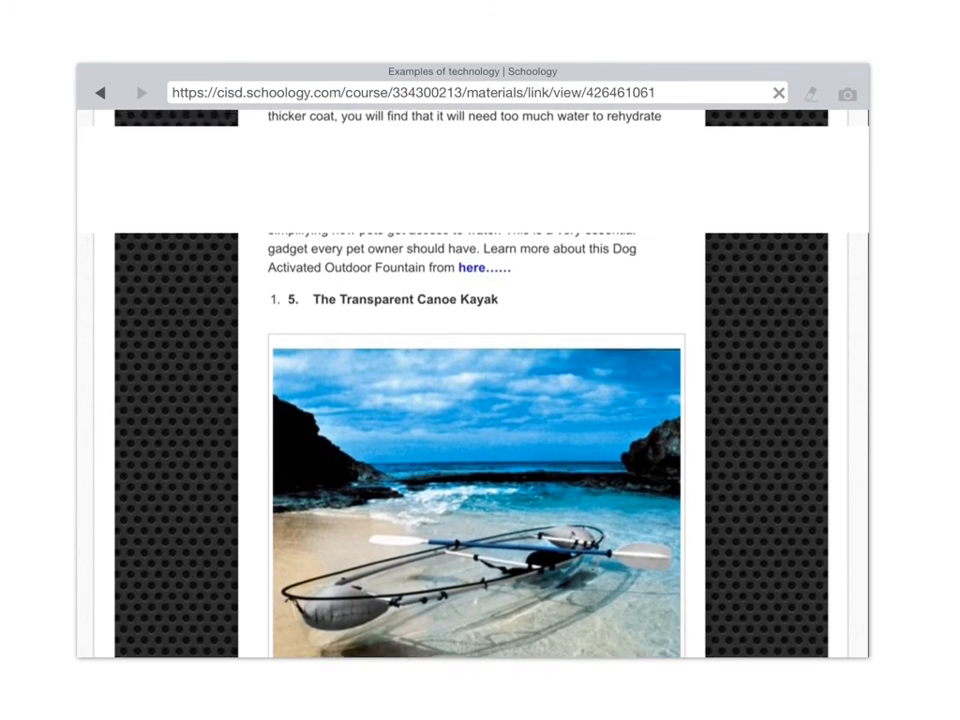
scroll(down, 3)
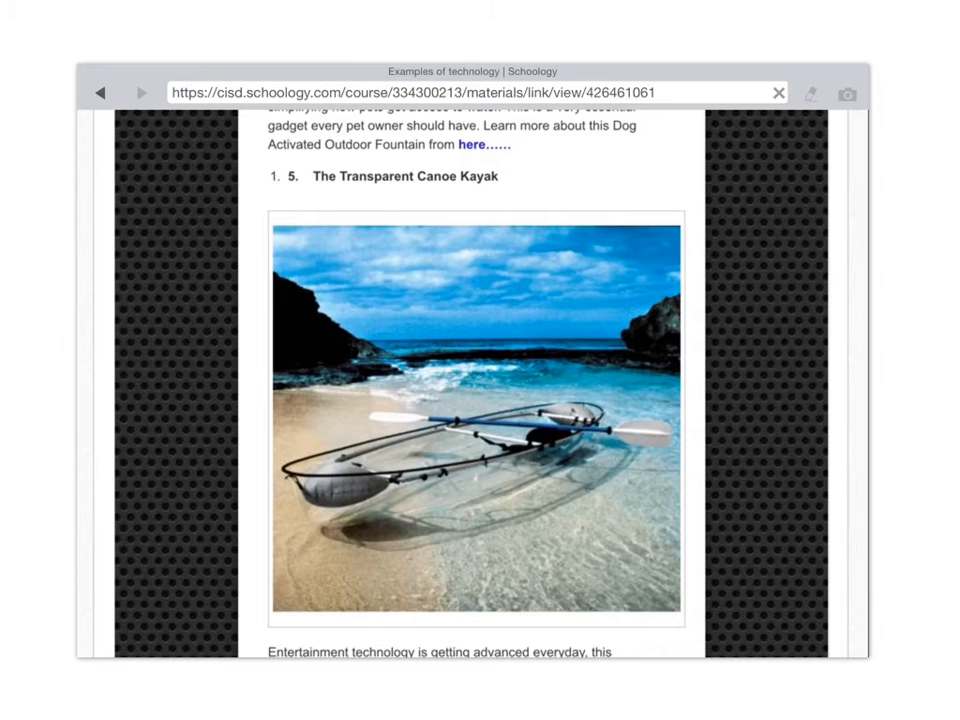
scroll(down, 3)
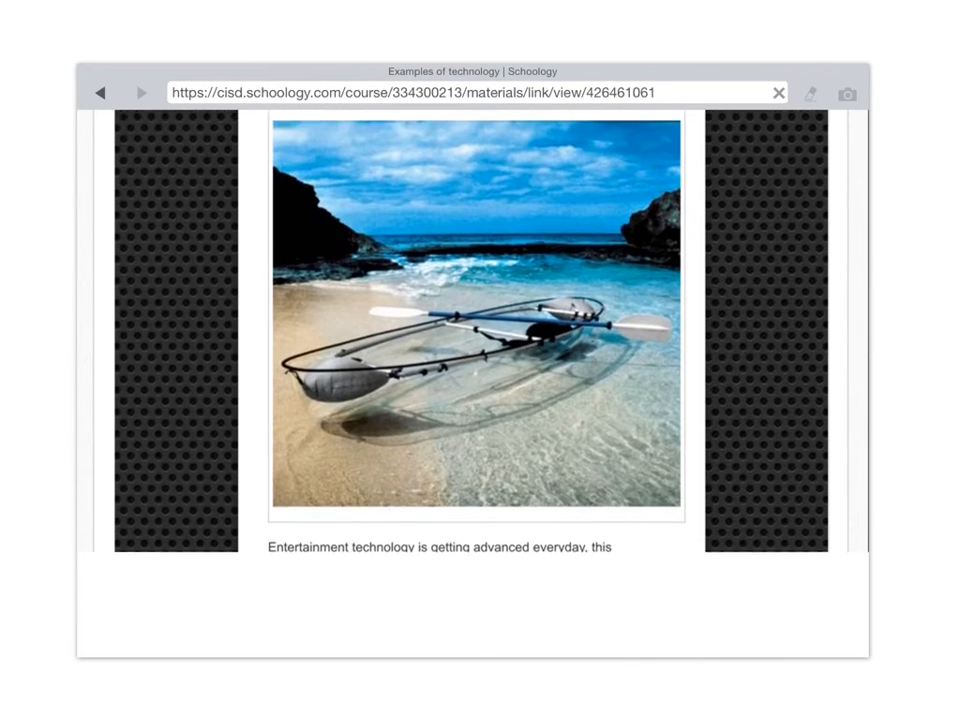
scroll(down, 3)
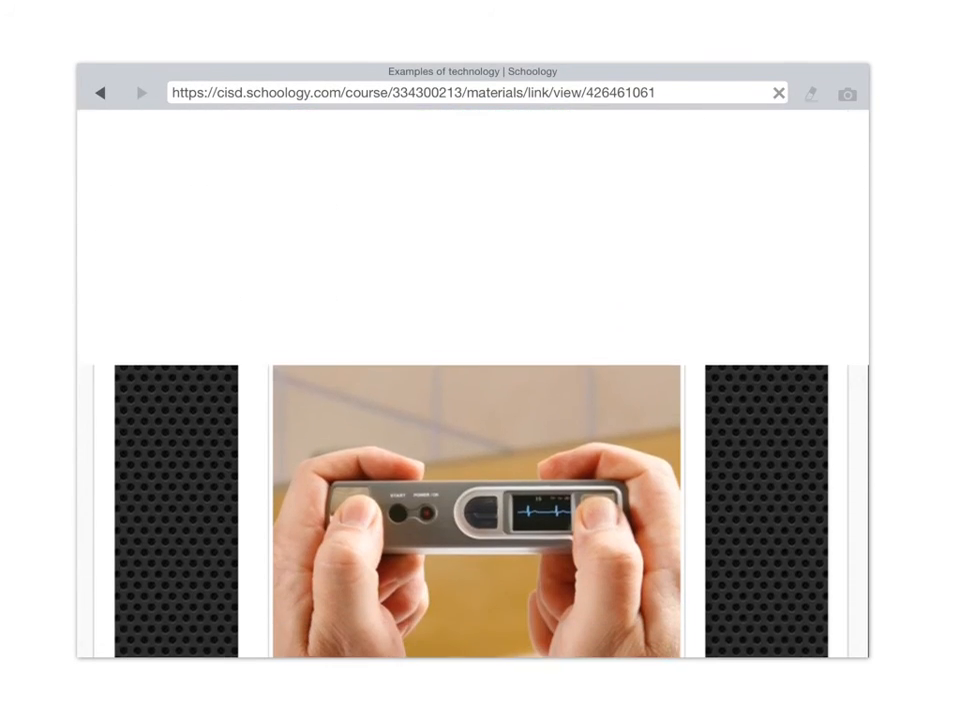
scroll(down, 3)
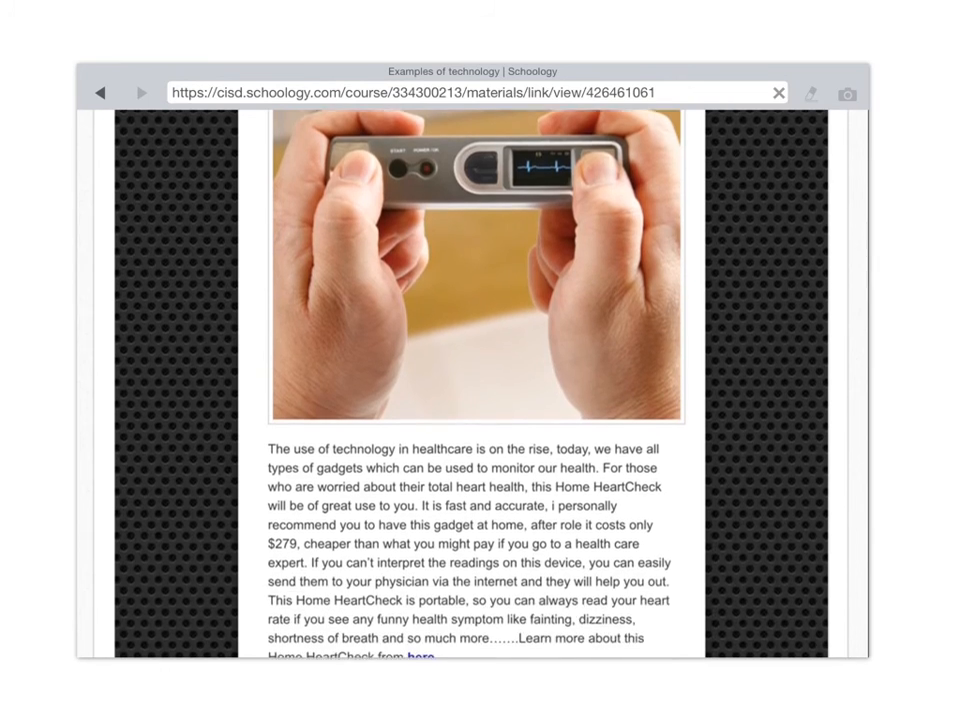
scroll(down, 3)
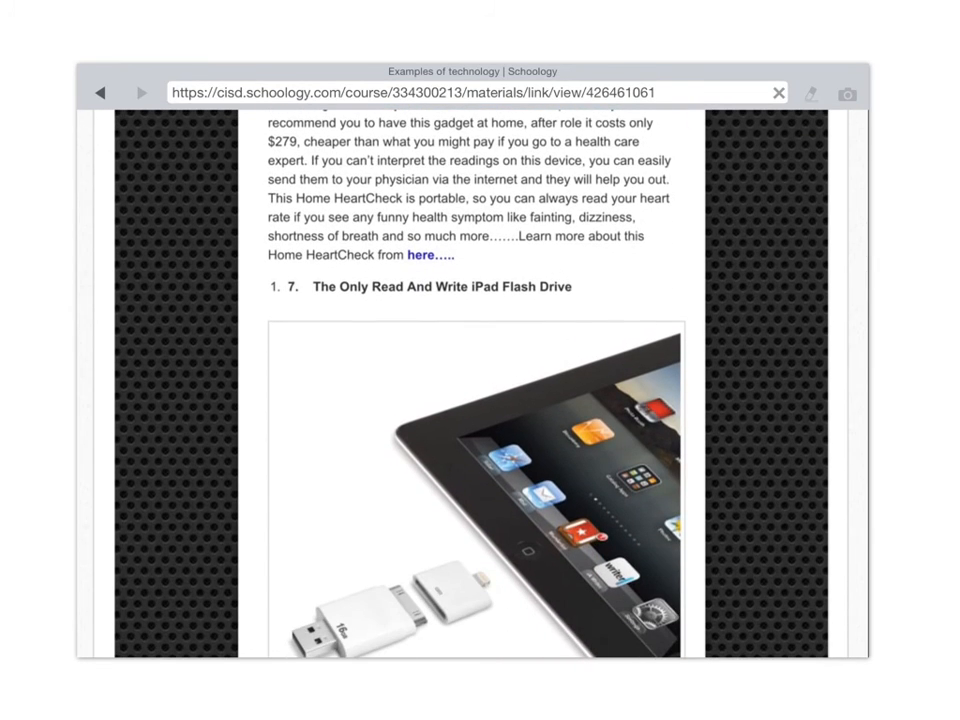